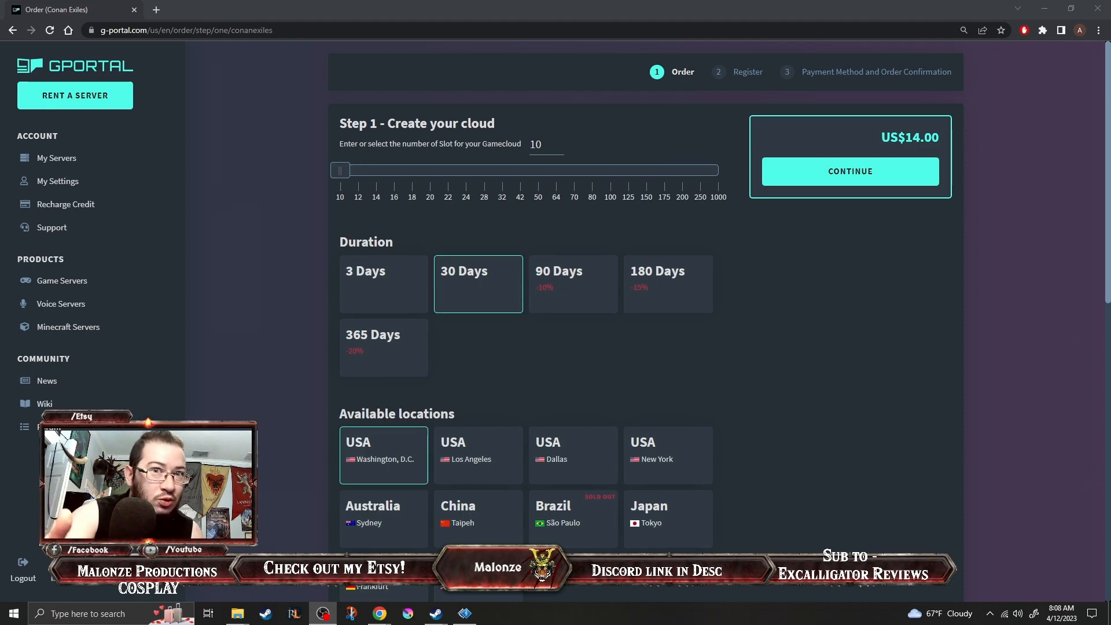
mouse_move(820, 323)
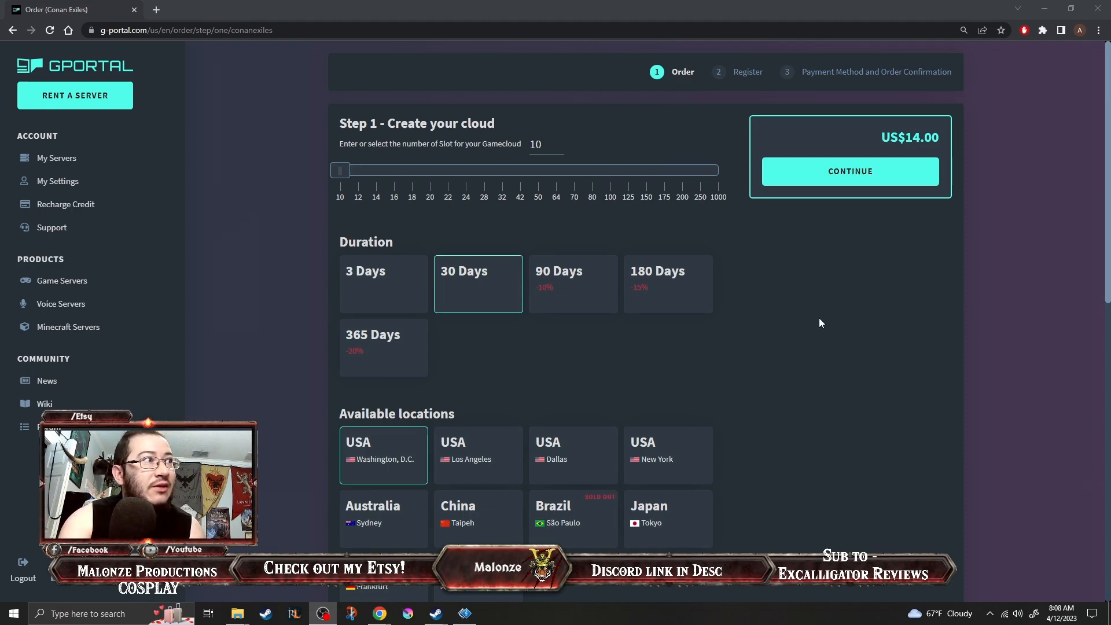
mouse_move(794, 334)
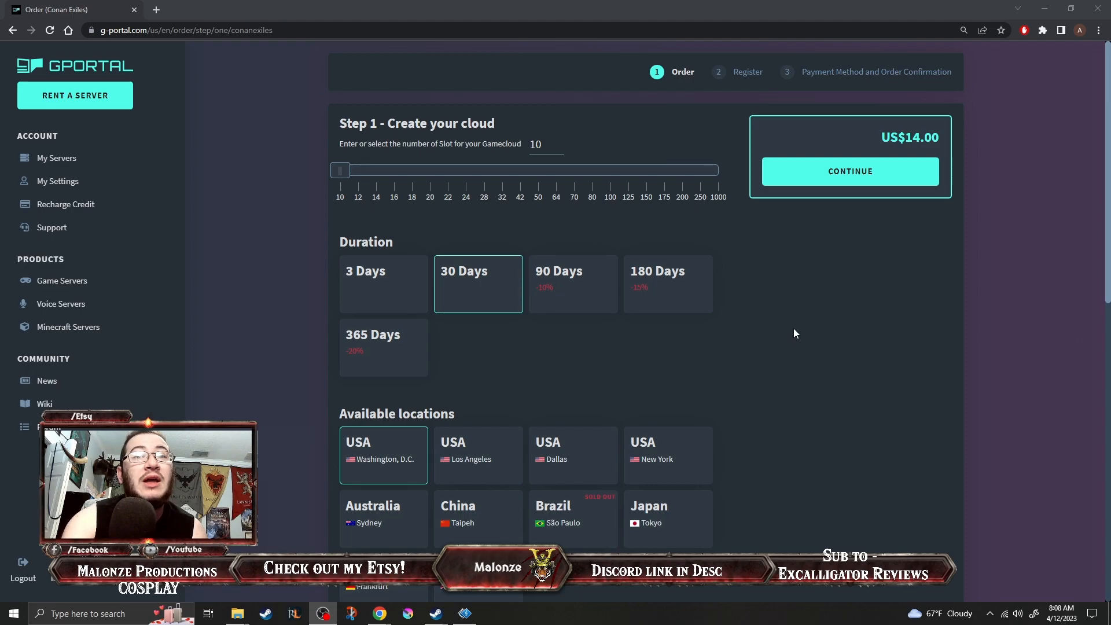
mouse_move(437, 143)
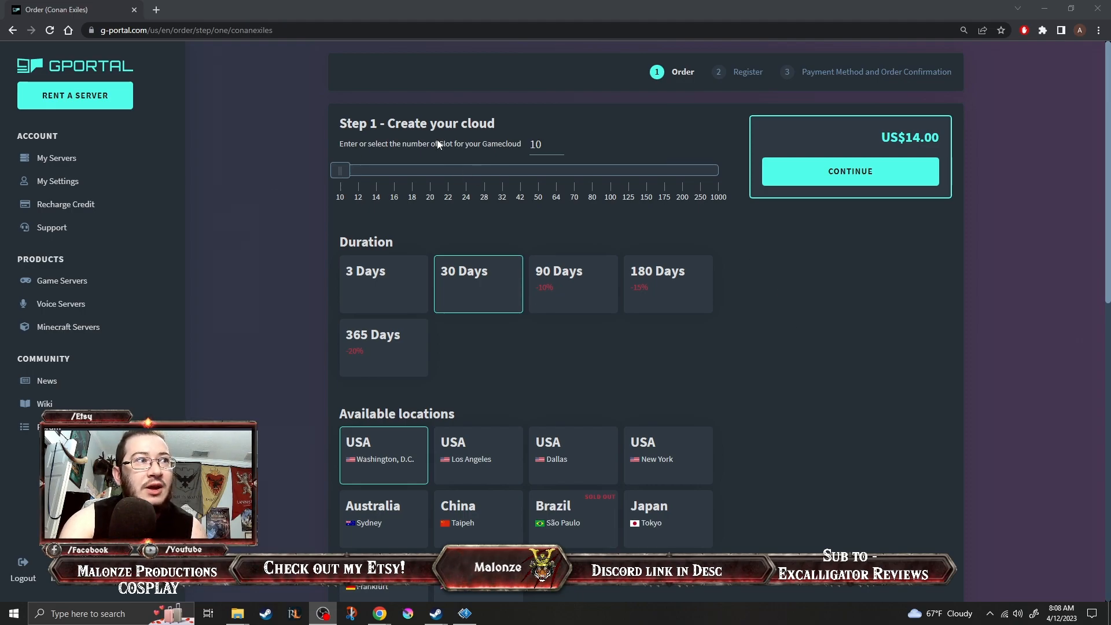
mouse_move(475, 283)
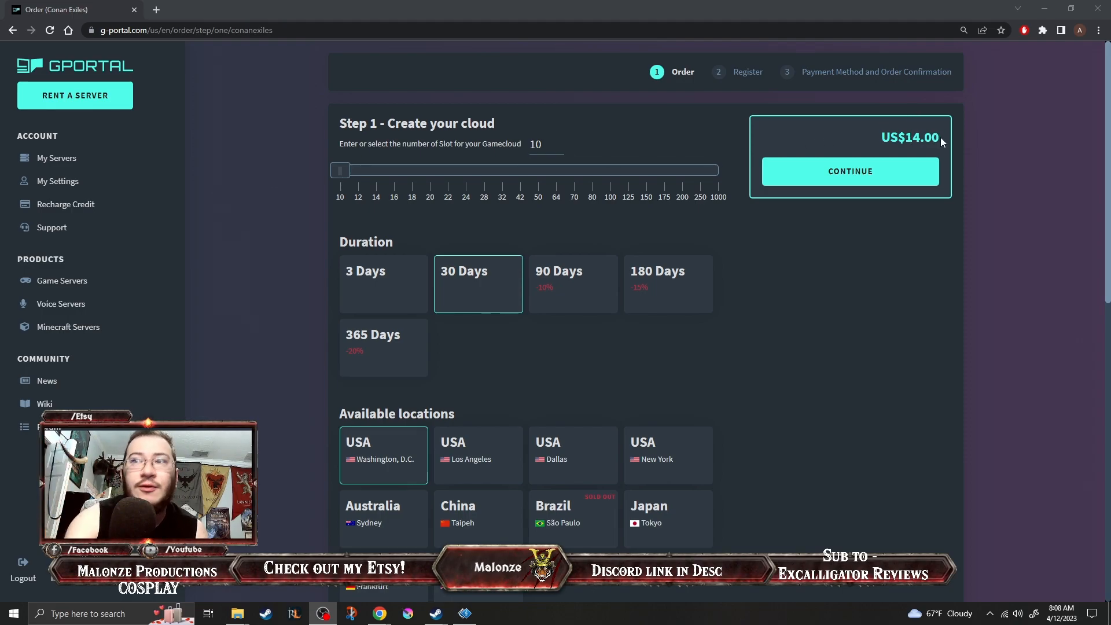
mouse_move(765, 250)
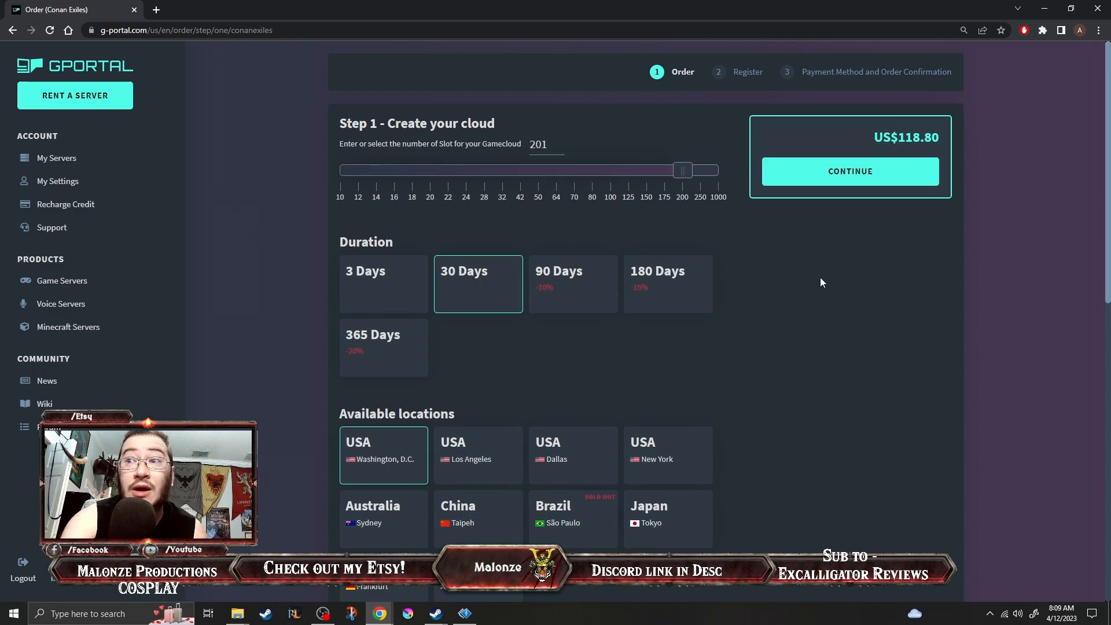
mouse_move(775, 266)
type("1000")
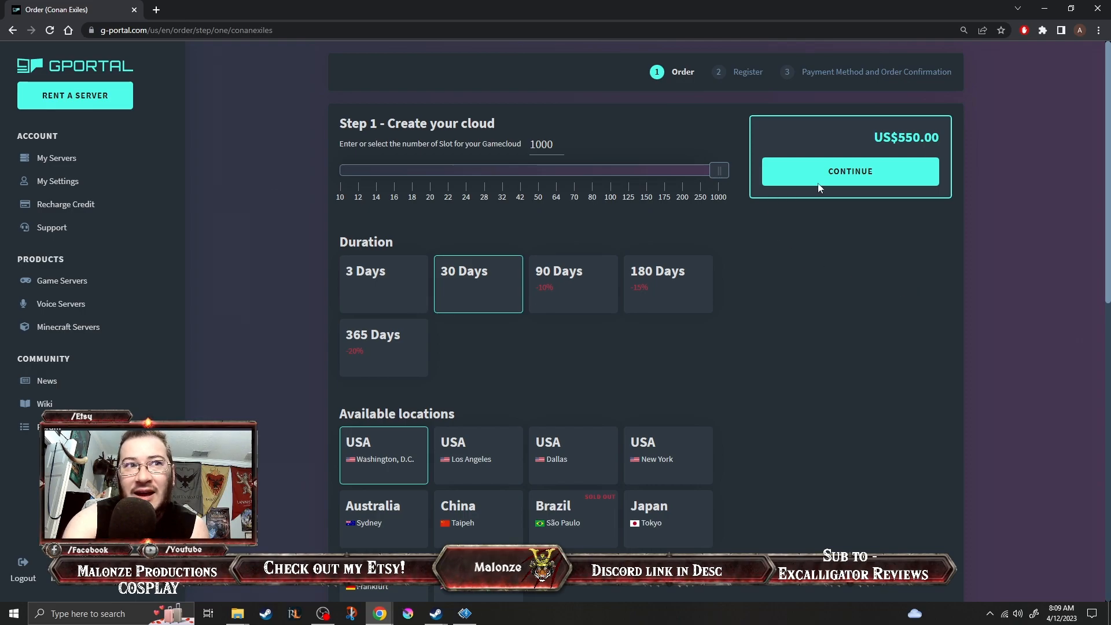
mouse_move(718, 198)
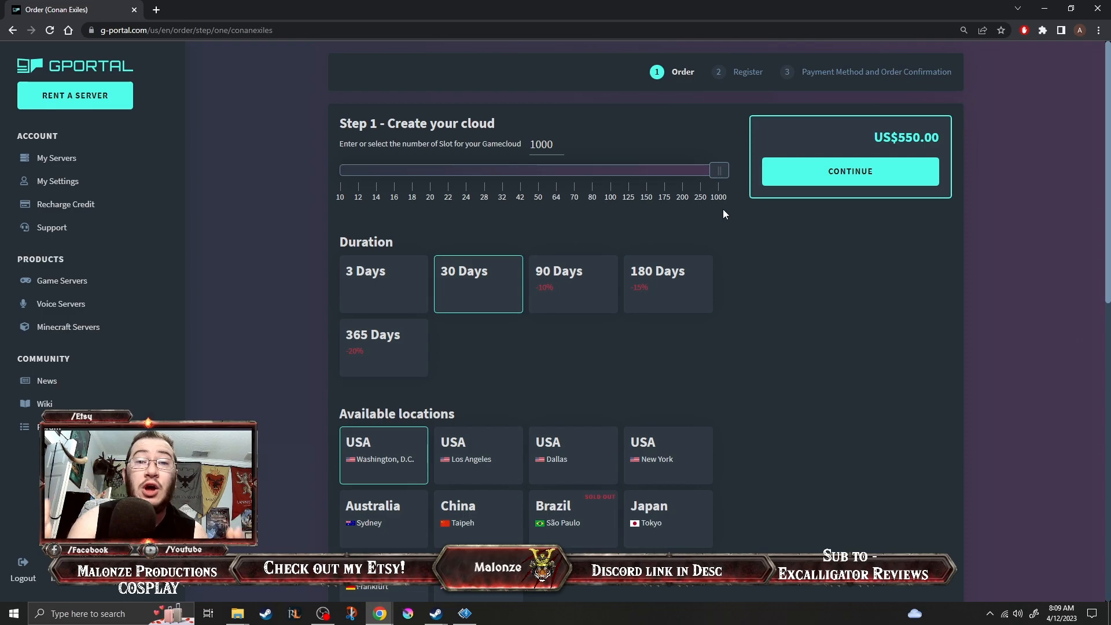
mouse_move(827, 273)
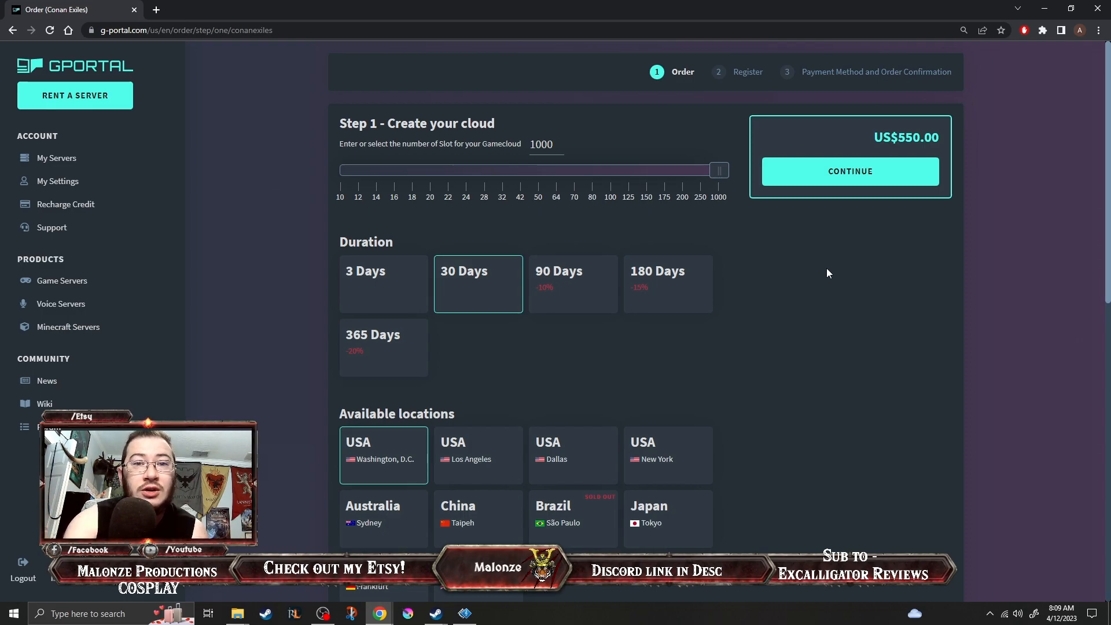
mouse_move(900, 345)
type("60")
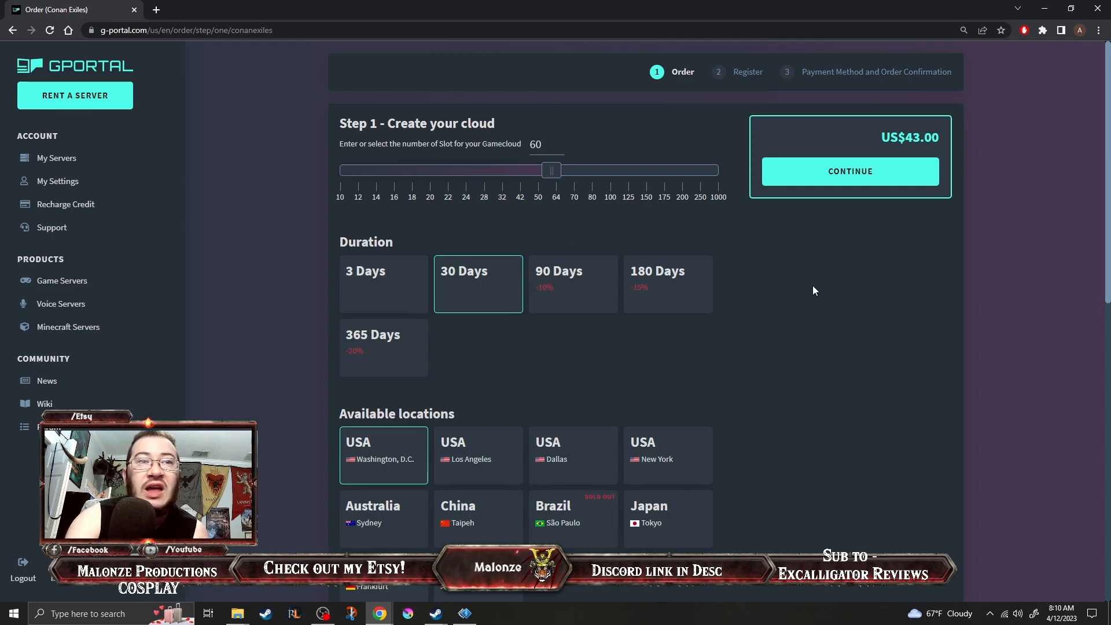
mouse_move(898, 349)
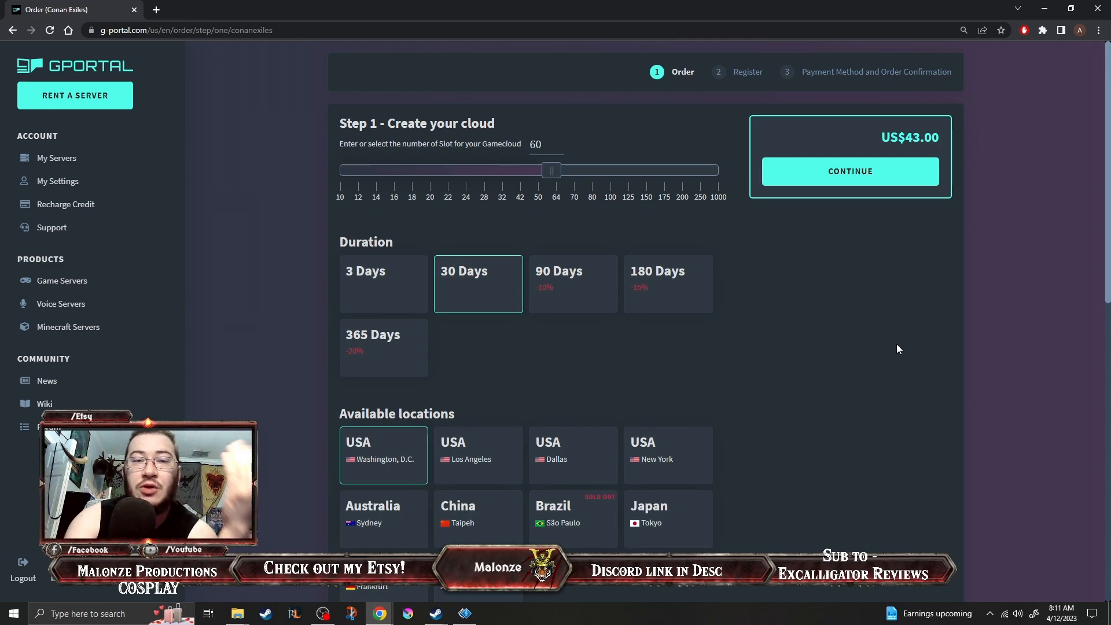
mouse_move(942, 405)
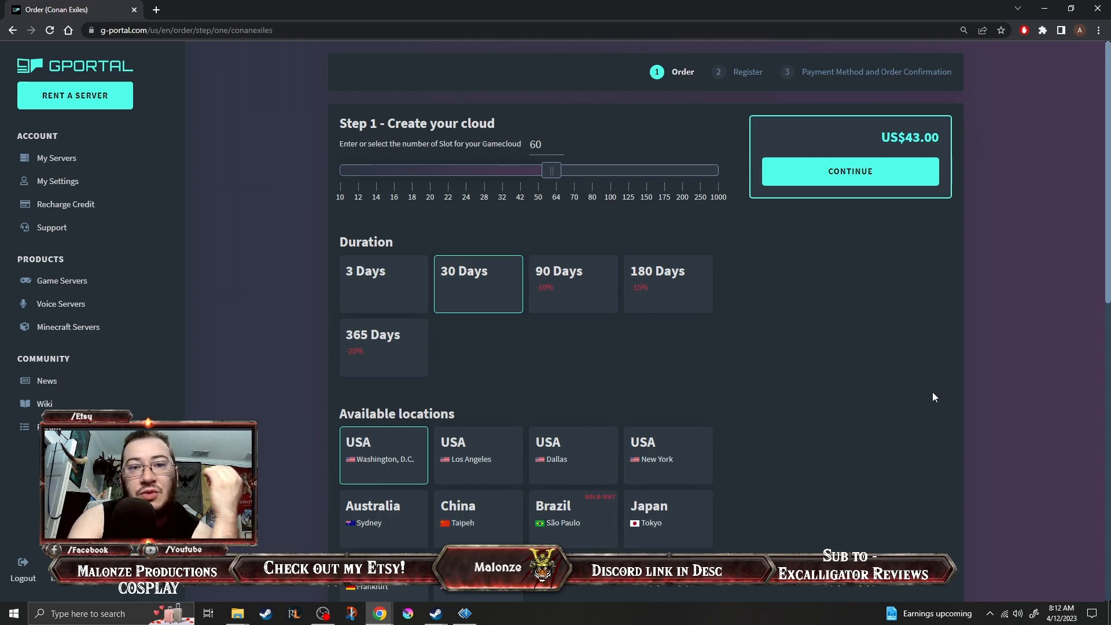
mouse_move(964, 405)
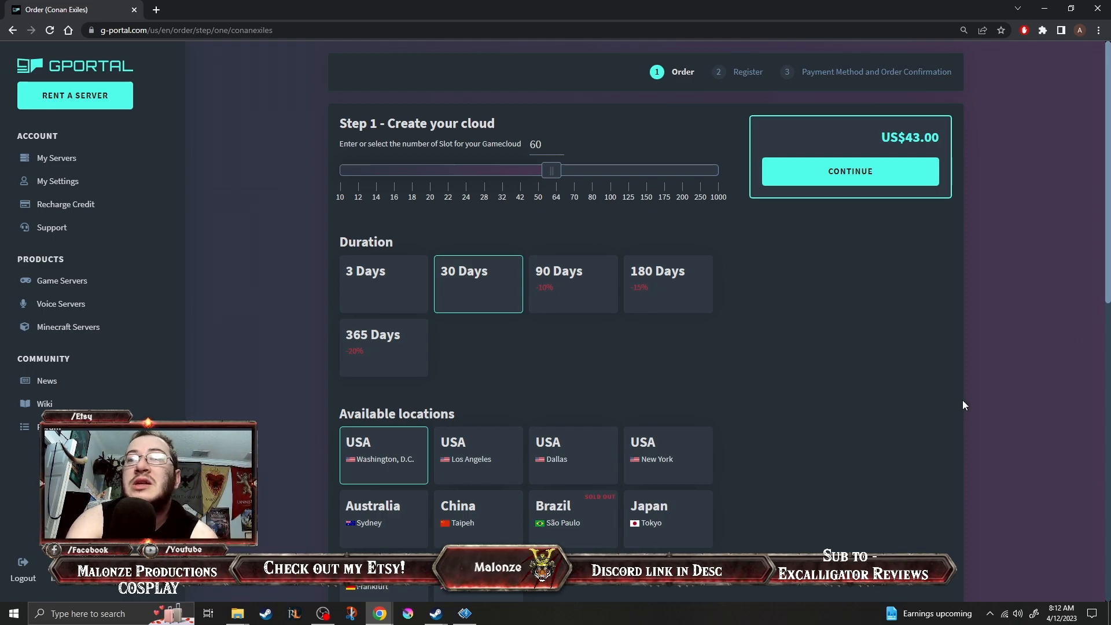